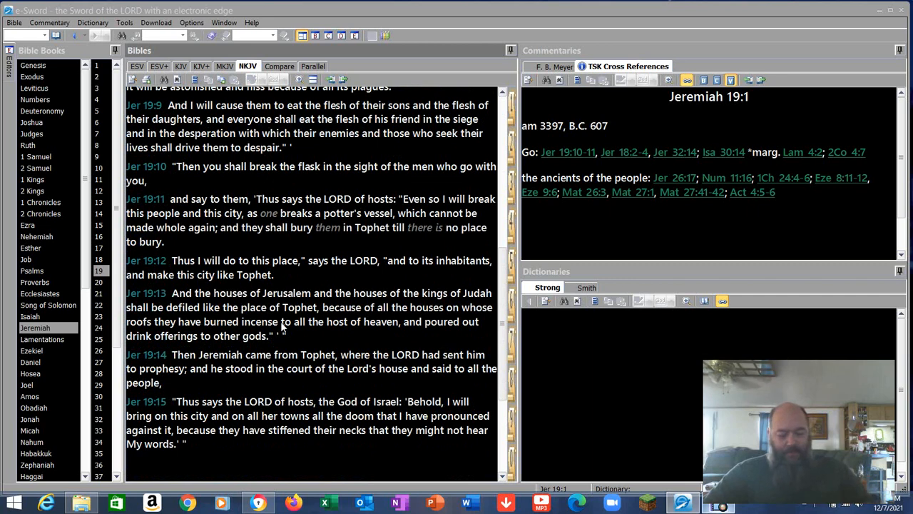
mouse_move(291, 342)
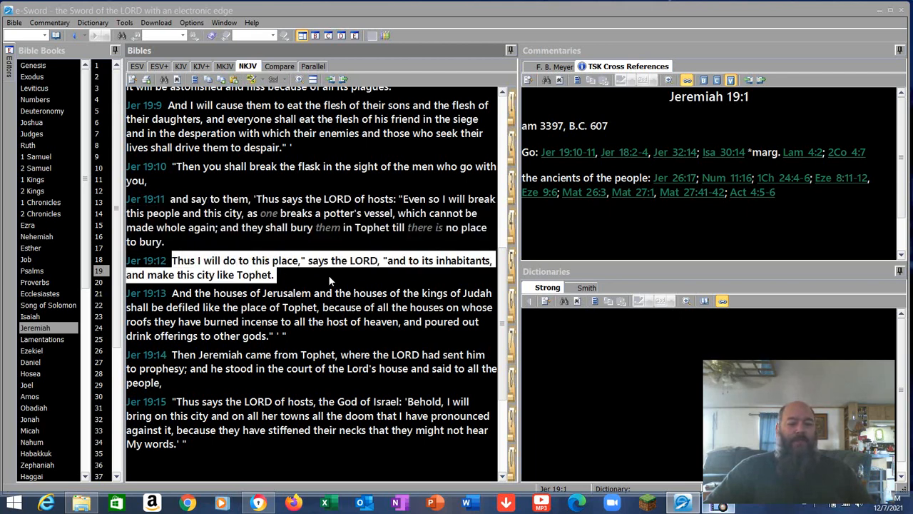
mouse_move(300, 280)
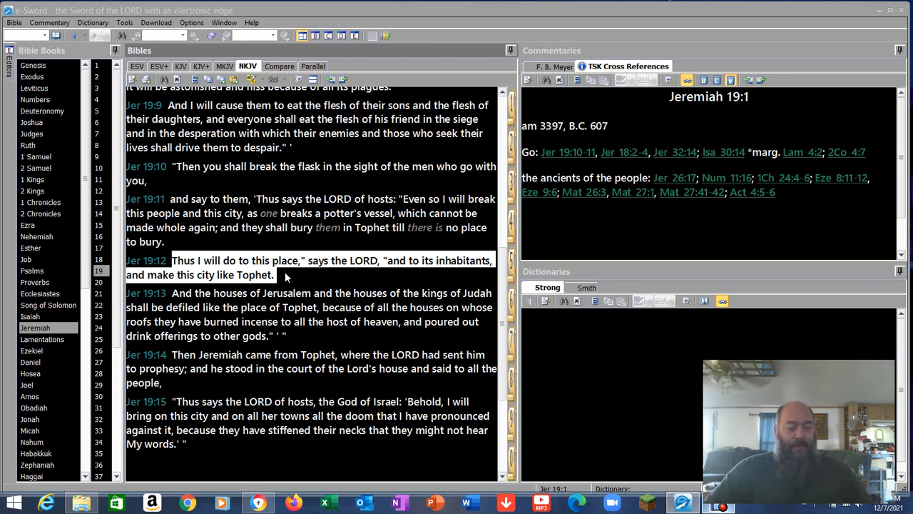
mouse_move(174, 294)
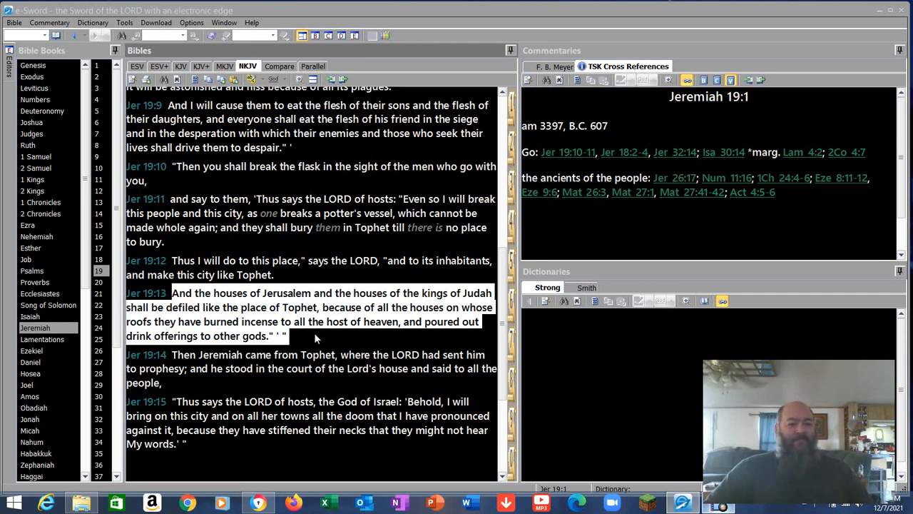
mouse_move(208, 288)
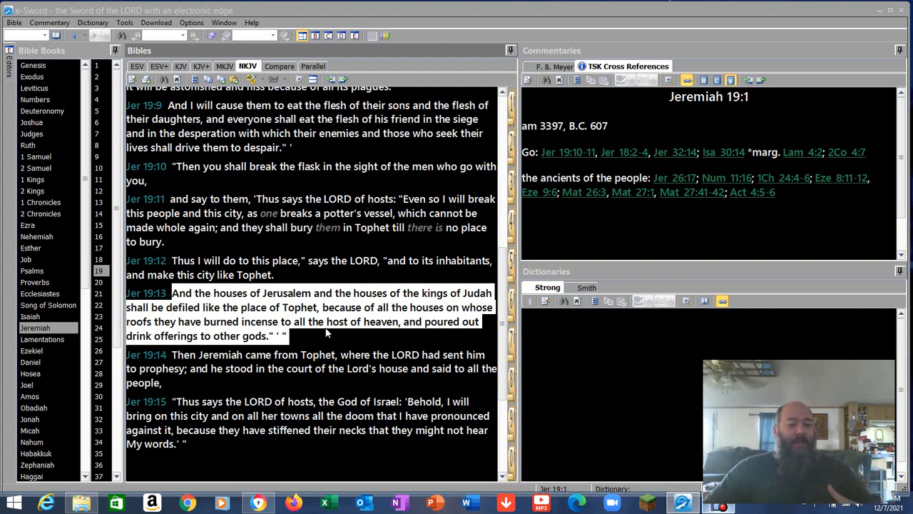
Mark Jeremiah 19:15, the chapter's last verse, and select Jeremiah in the Books list.
scroll(down, 3)
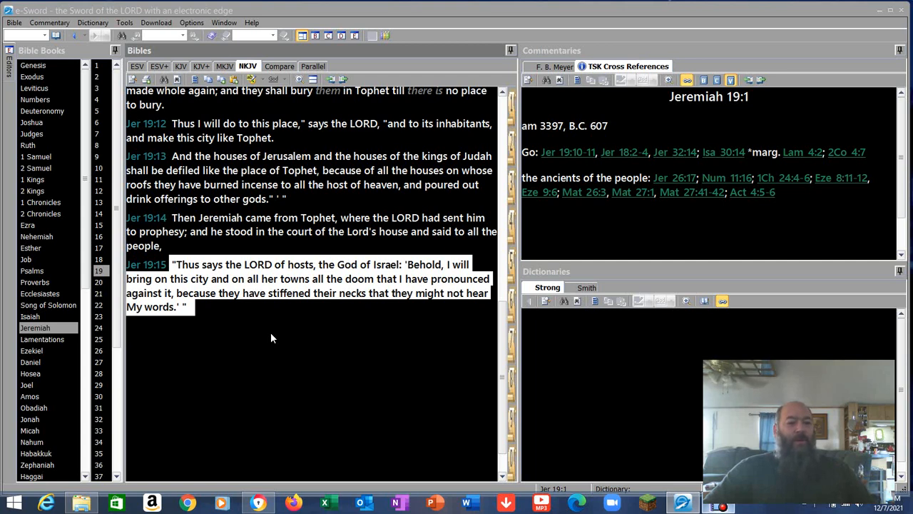
mouse_move(322, 328)
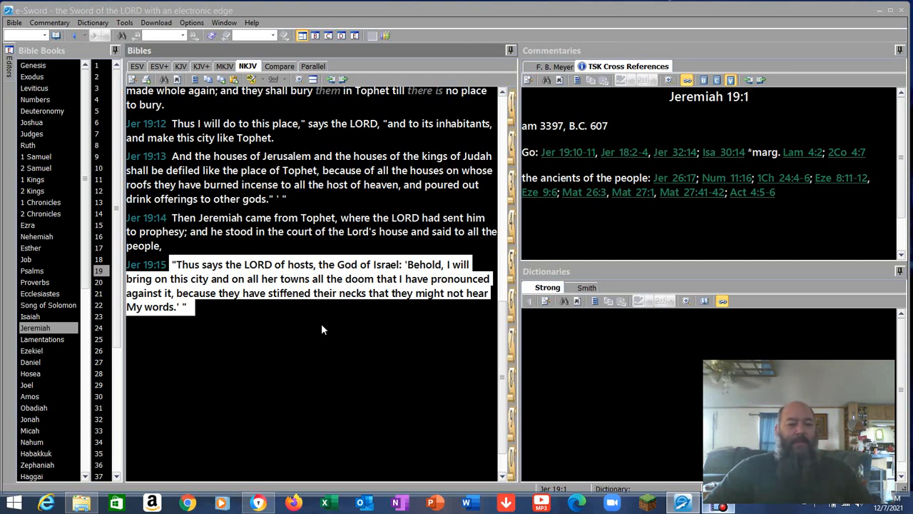
mouse_move(273, 356)
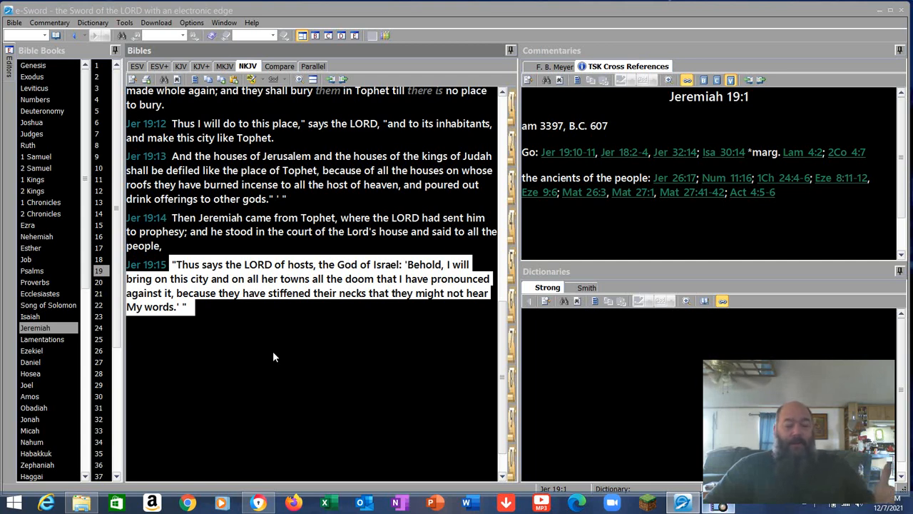
click(34, 327)
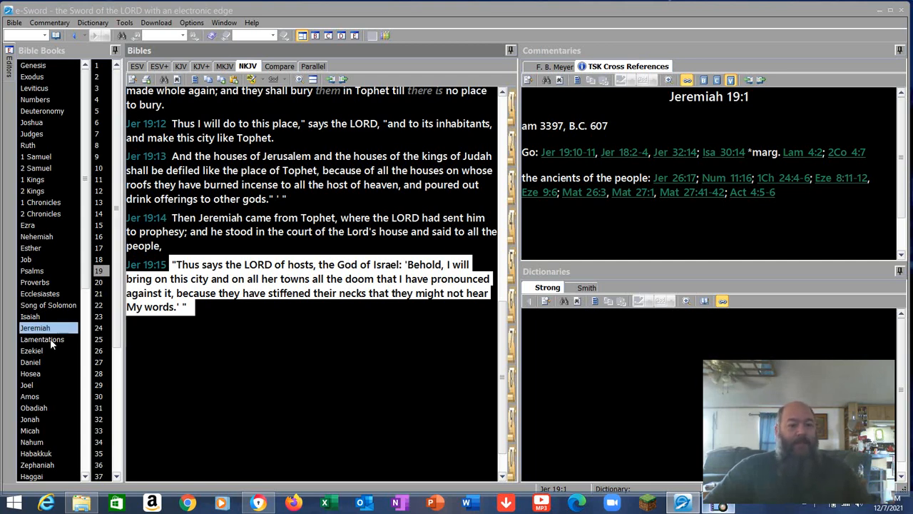
Open Jeremiah chapter 20 so verse 1 is marked as the reading begins.
click(98, 283)
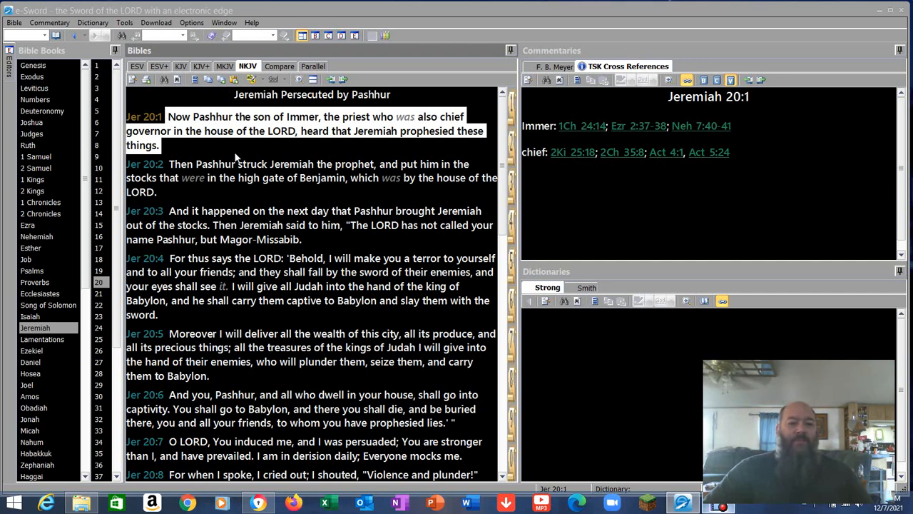
mouse_move(248, 154)
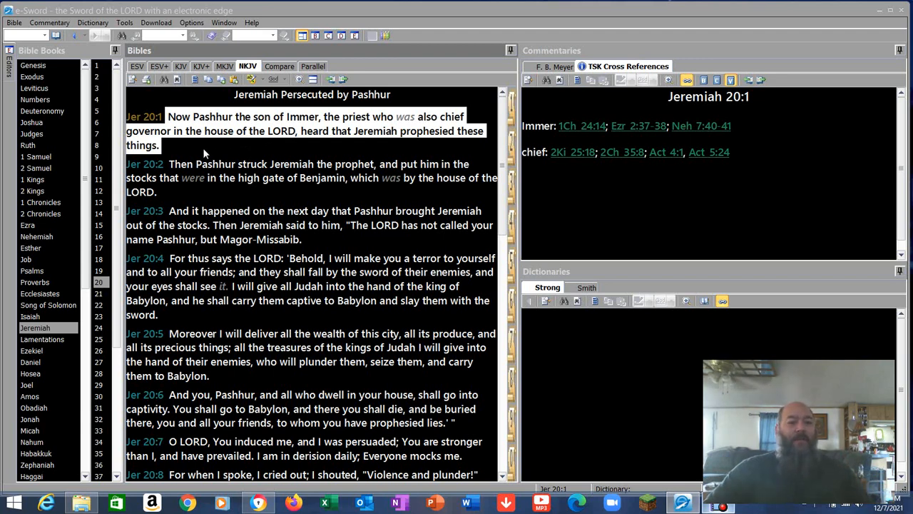
mouse_move(170, 168)
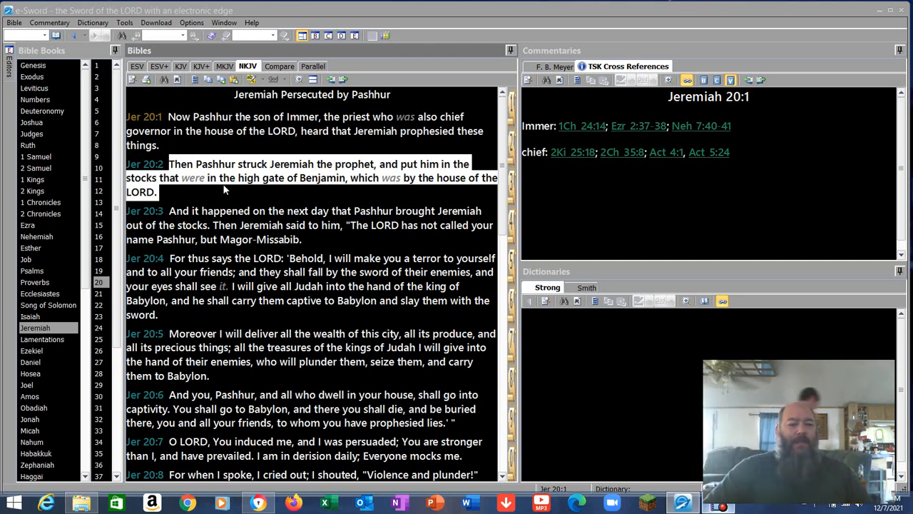
mouse_move(208, 193)
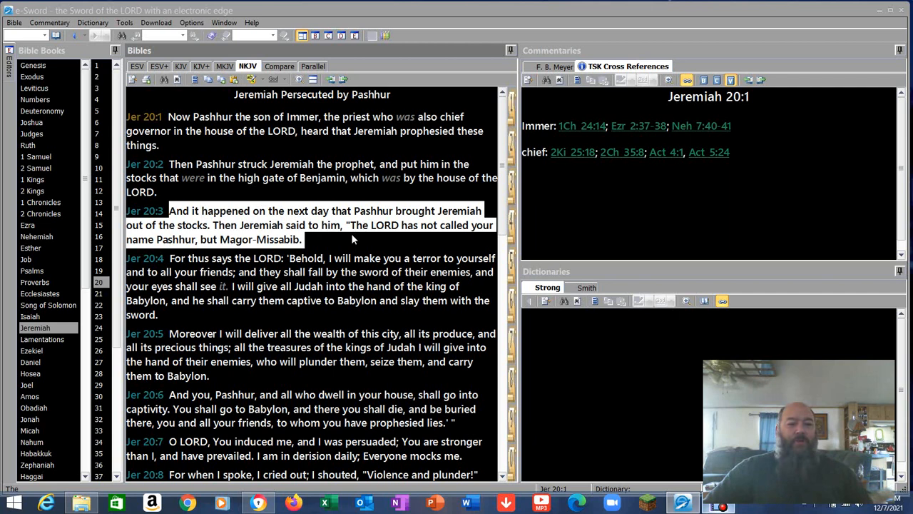
mouse_move(368, 245)
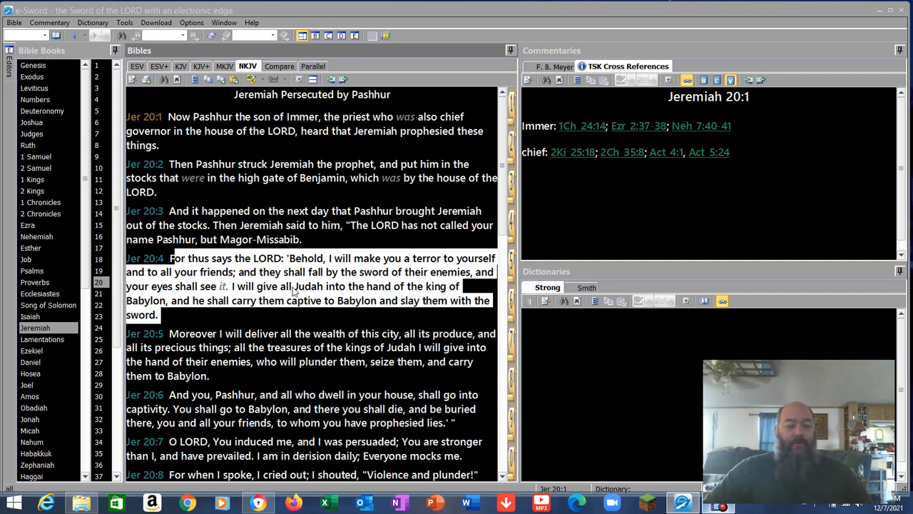
mouse_move(411, 282)
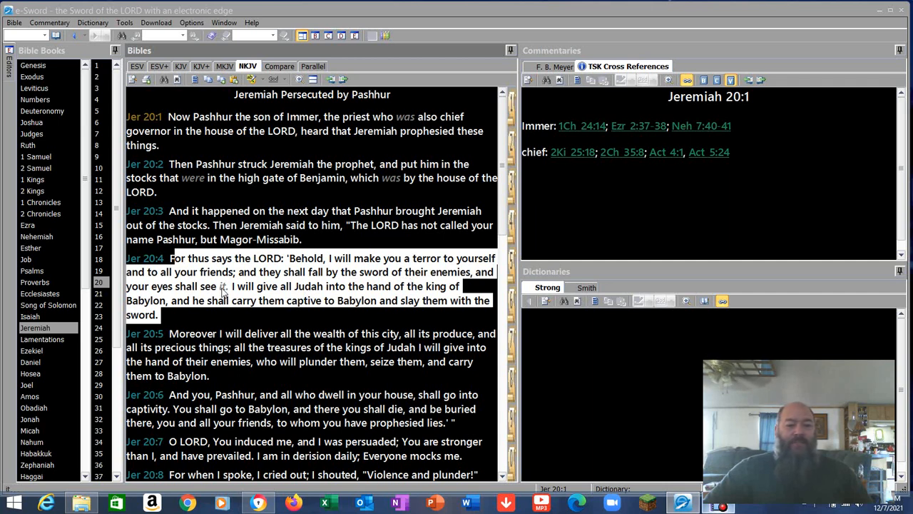
mouse_move(384, 299)
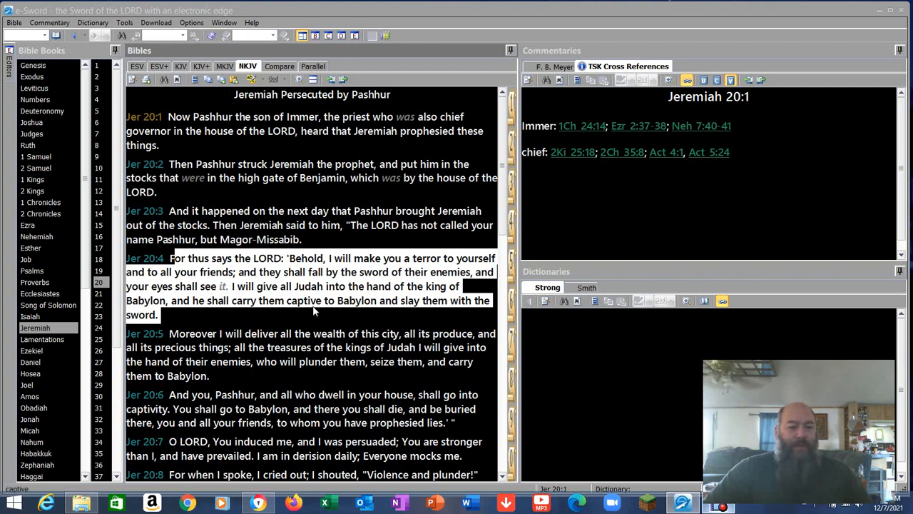
mouse_move(212, 302)
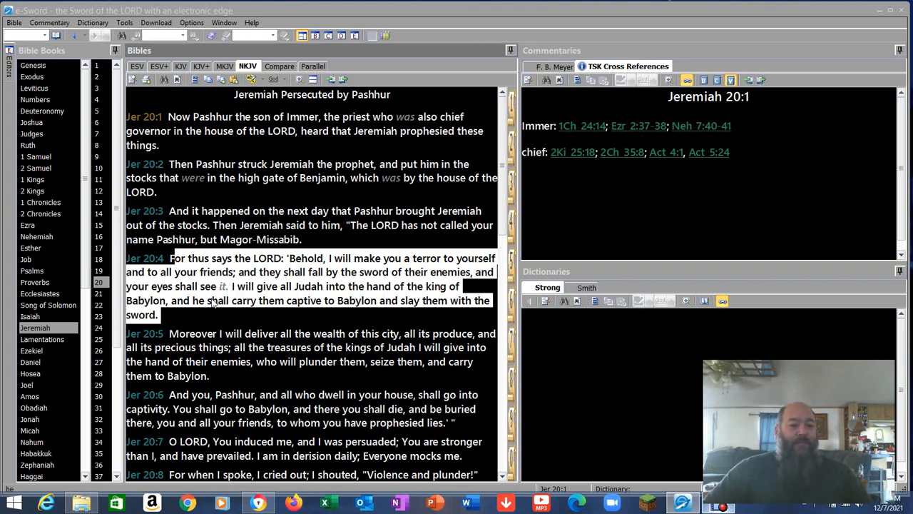
Scroll the Bible pane down through Jeremiah 20:5–7.
scroll(down, 3)
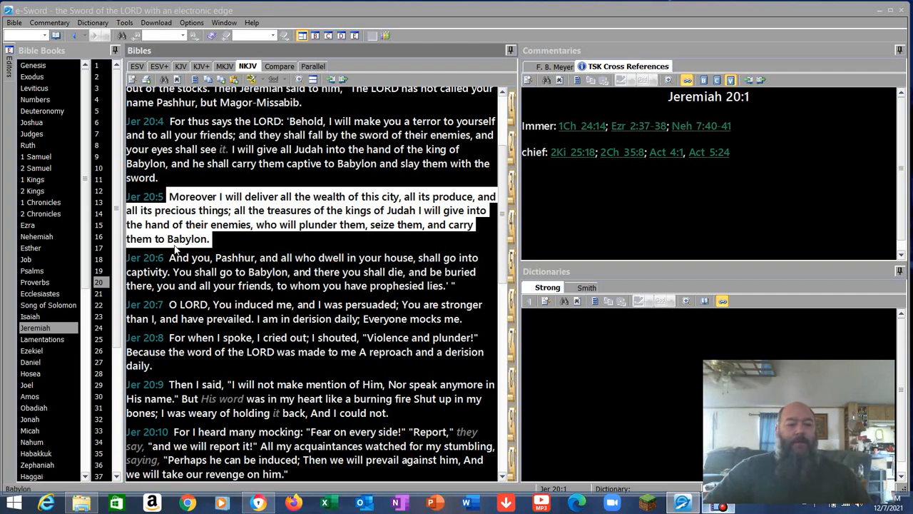
scroll(down, 3)
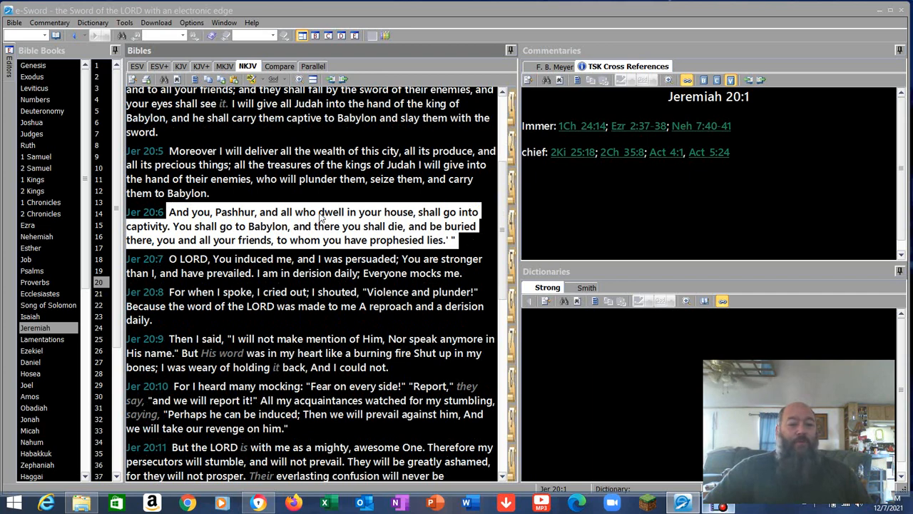
mouse_move(382, 214)
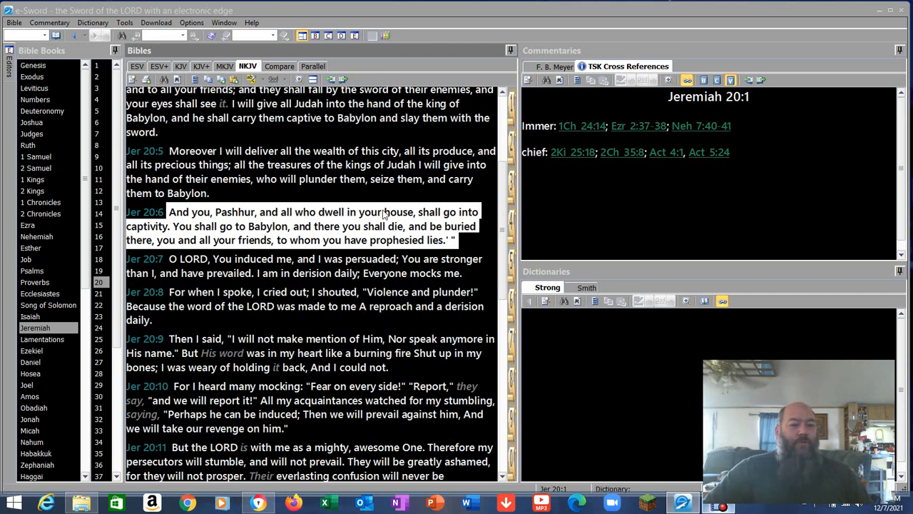
mouse_move(297, 235)
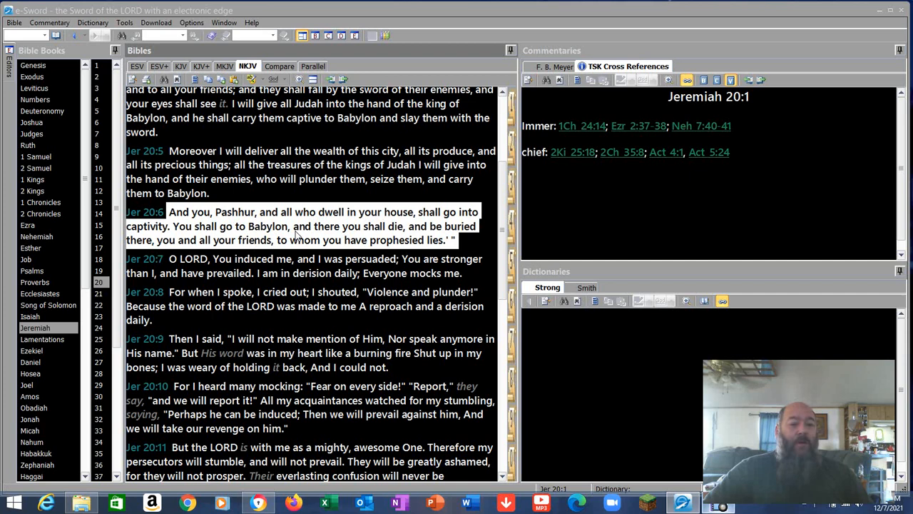
mouse_move(355, 225)
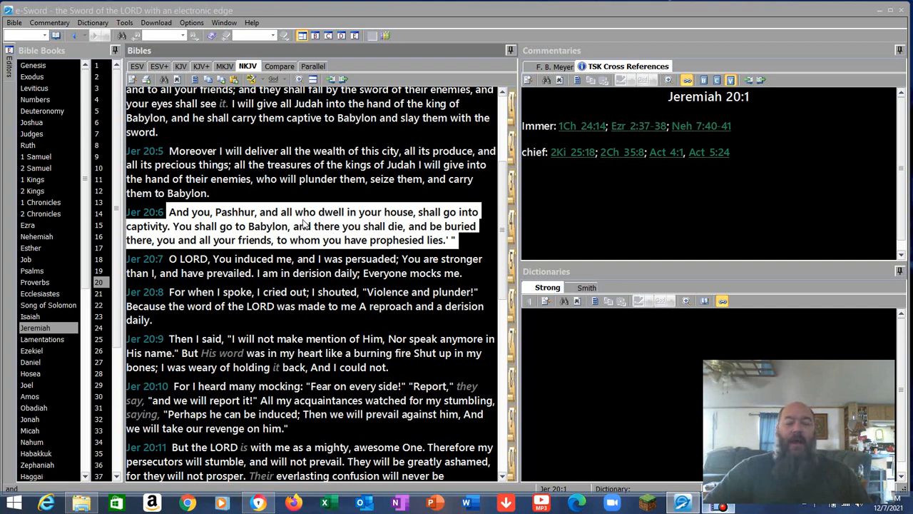
scroll(down, 3)
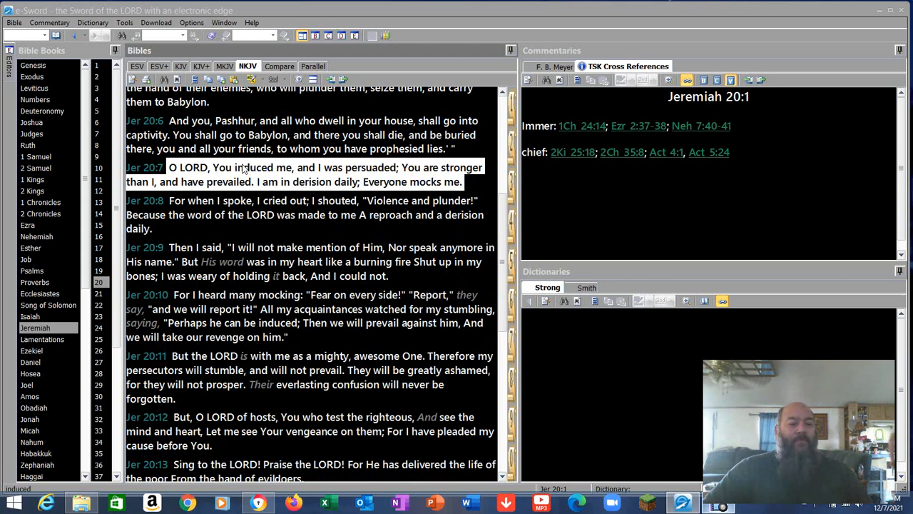
mouse_move(327, 177)
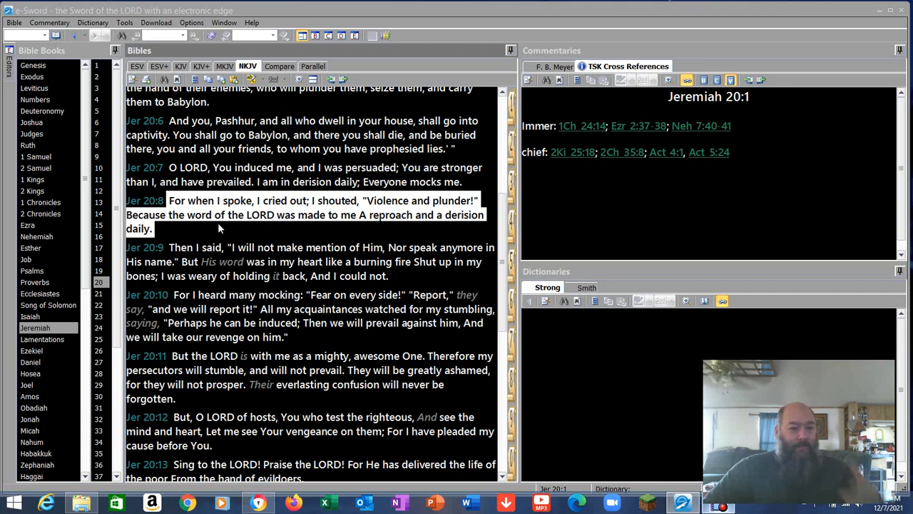
mouse_move(174, 211)
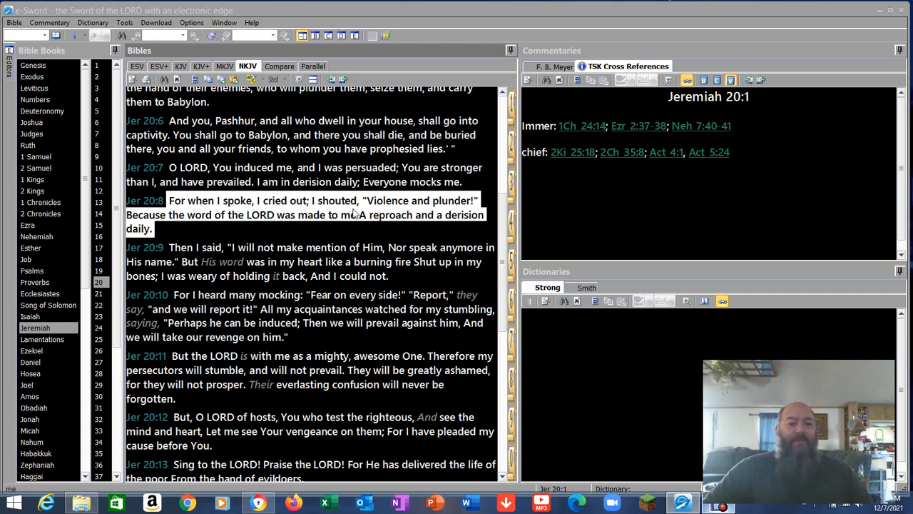
mouse_move(357, 214)
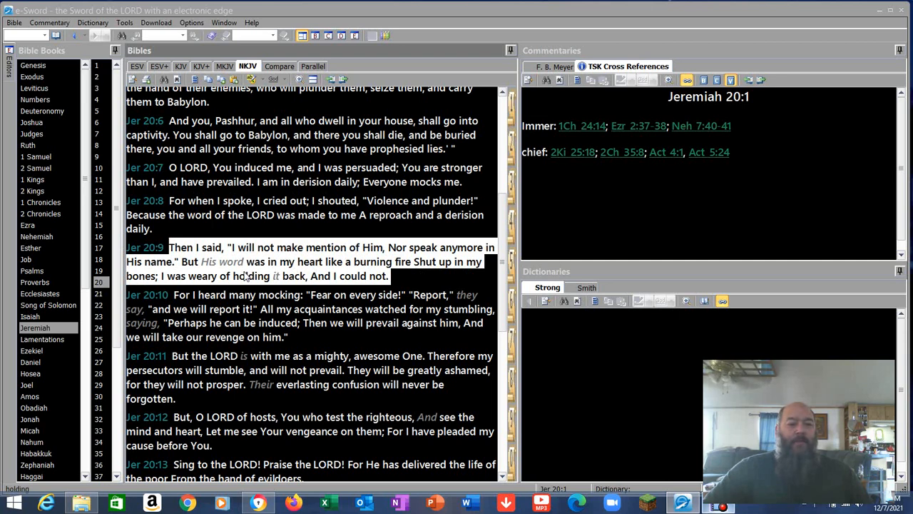
mouse_move(392, 277)
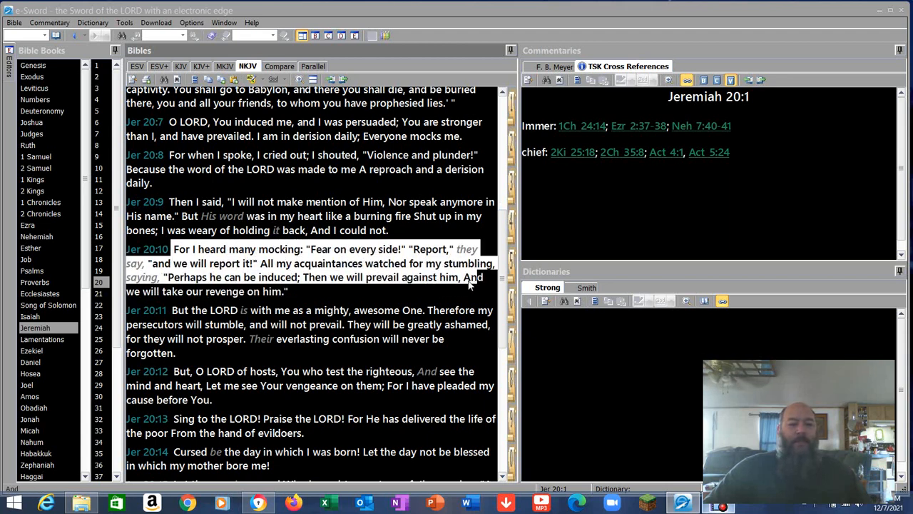
Mark Jeremiah 20:10, showing its TSK cross references, and continue toward verse 12.
click(146, 249)
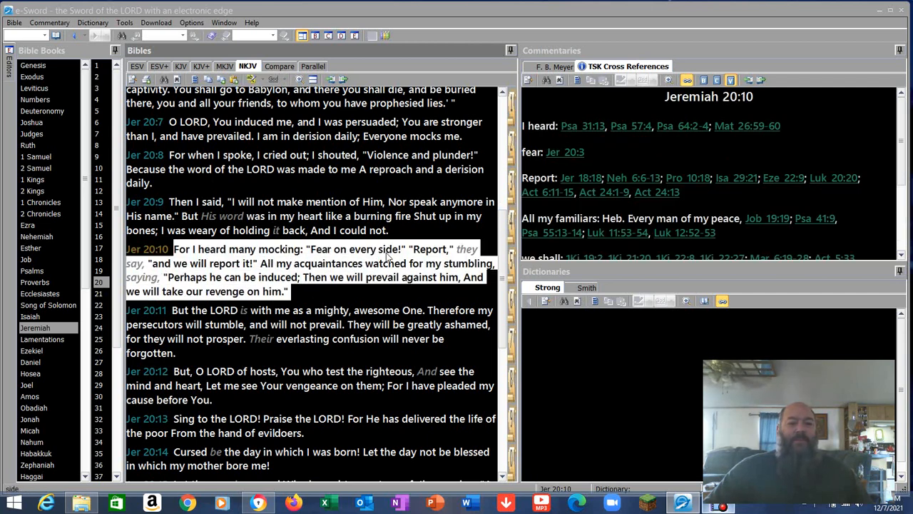
mouse_move(378, 280)
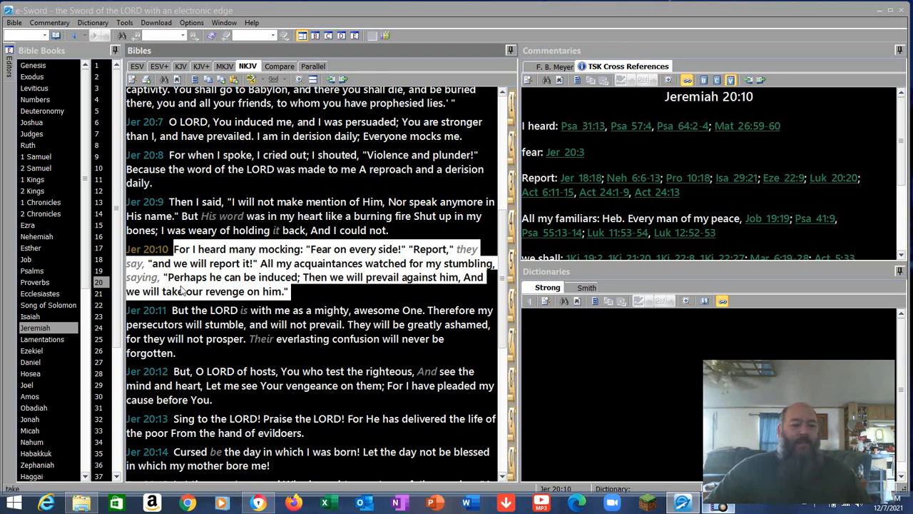
mouse_move(339, 279)
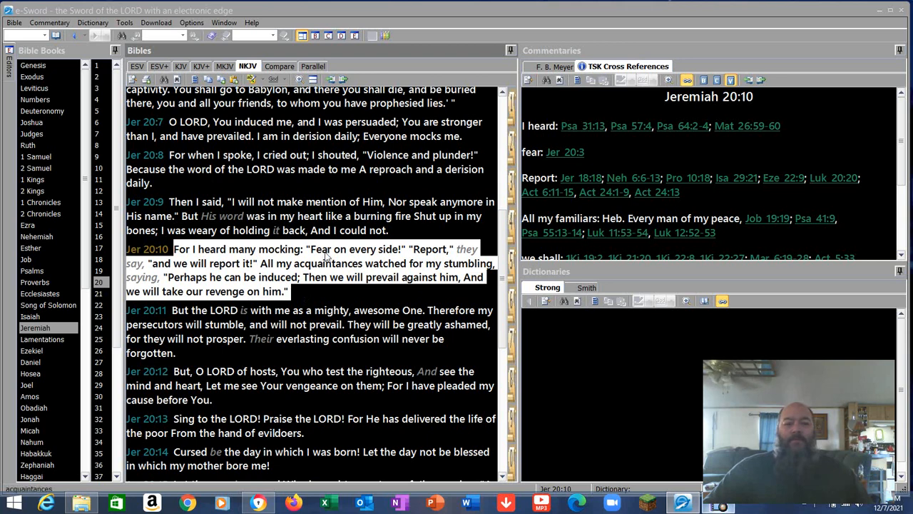
mouse_move(351, 258)
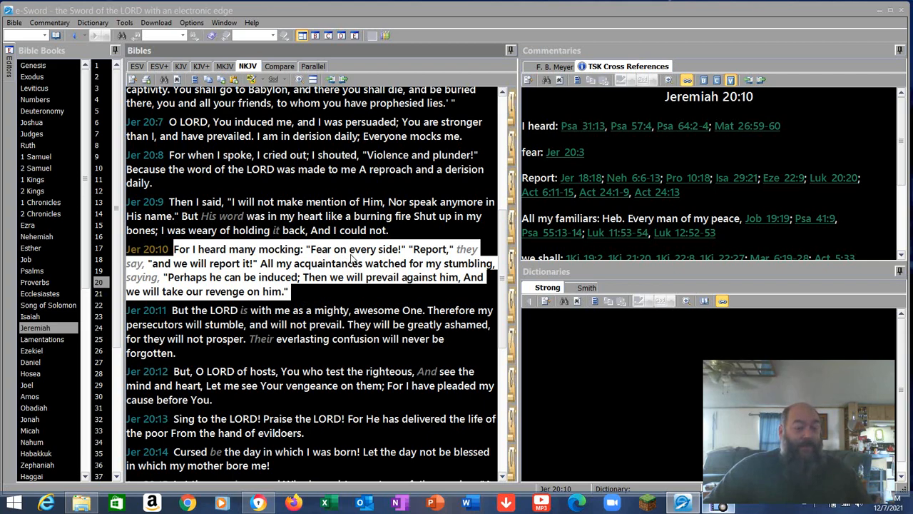
mouse_move(354, 273)
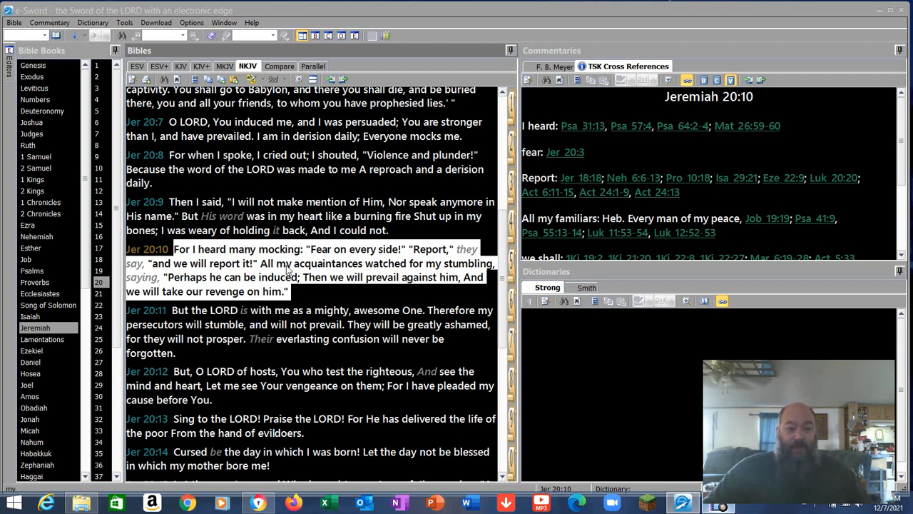
scroll(down, 3)
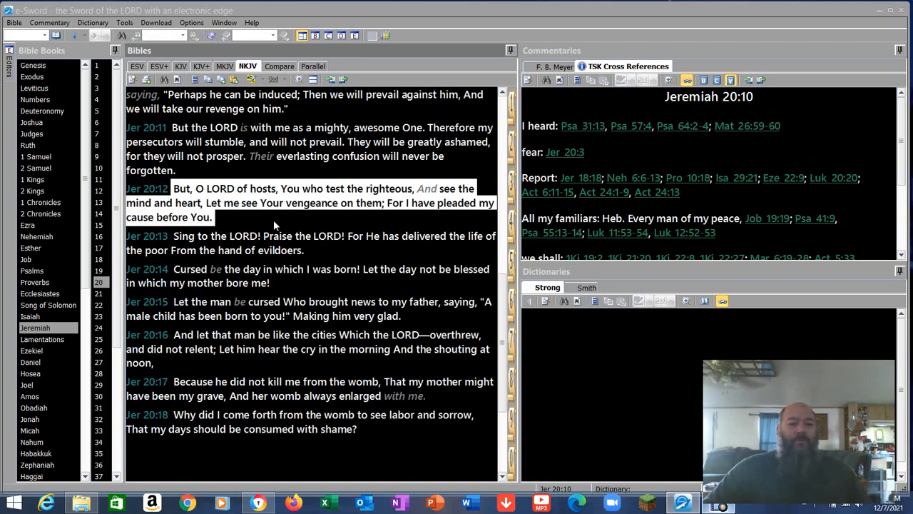
mouse_move(263, 224)
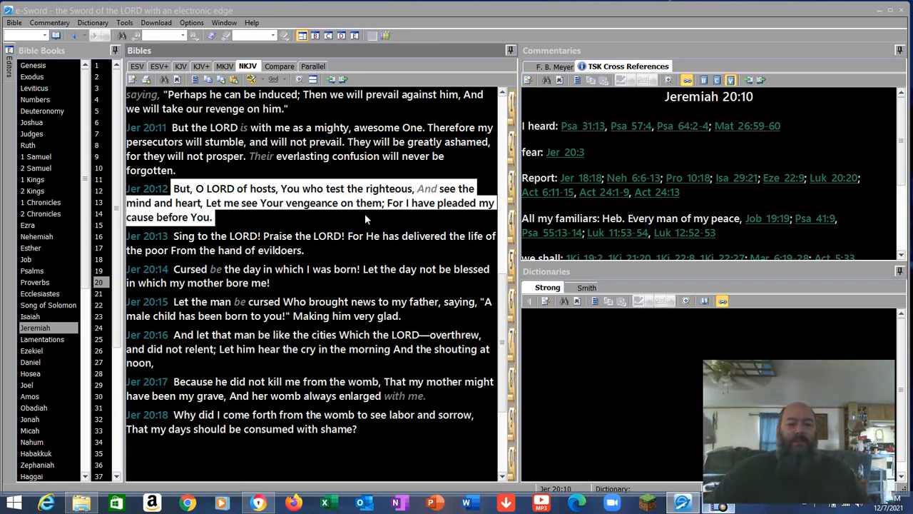
mouse_move(230, 220)
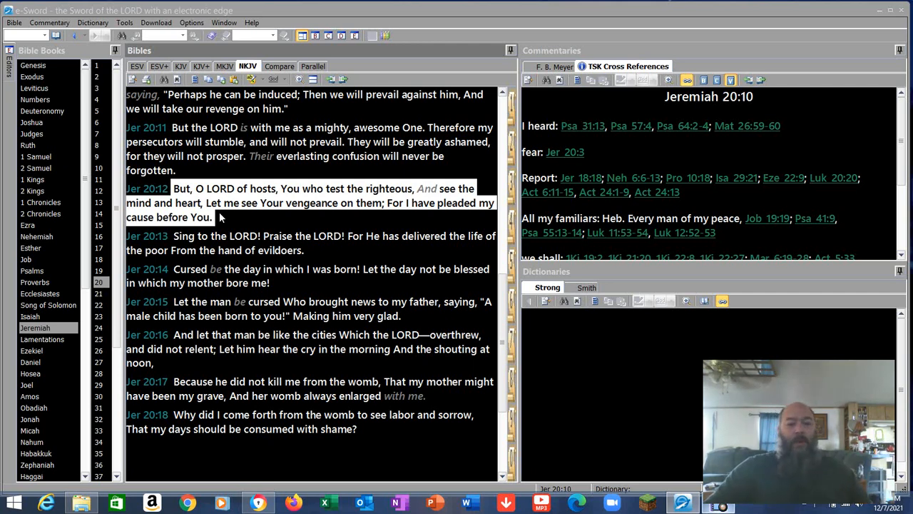
mouse_move(174, 240)
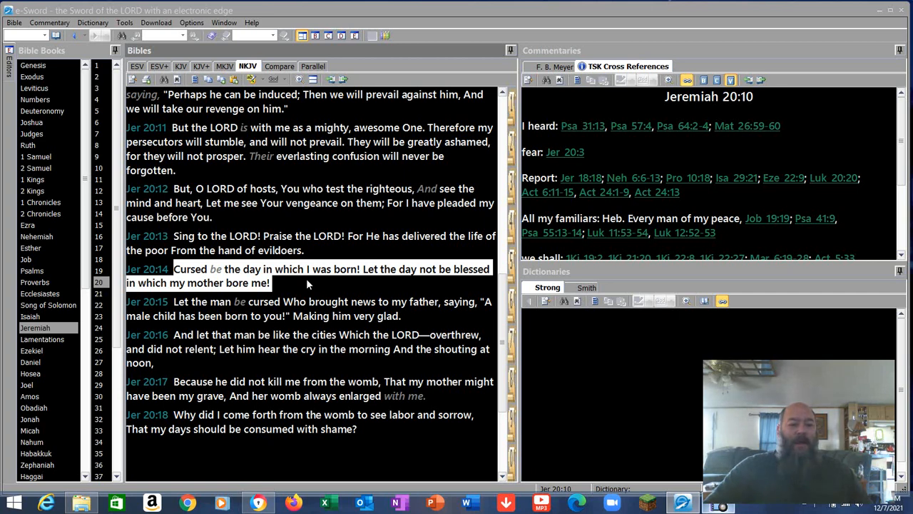
mouse_move(289, 286)
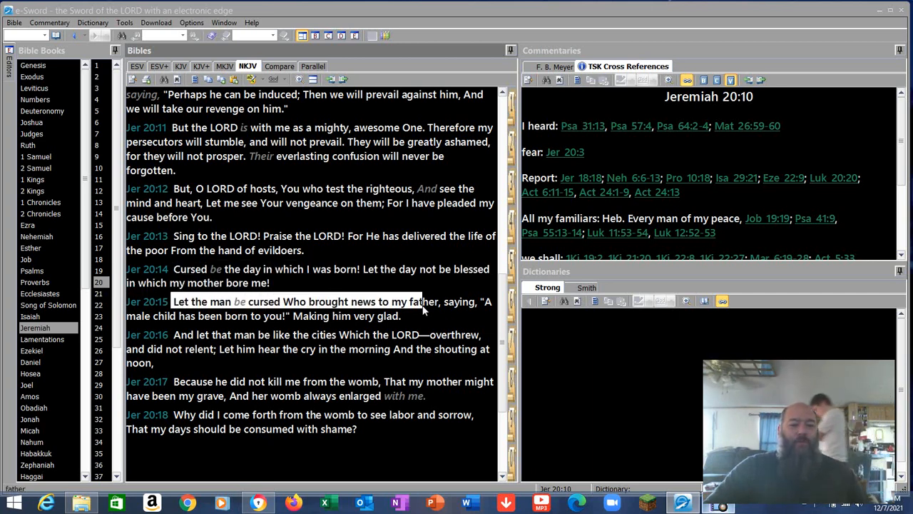
Mark Jeremiah 20:17, then 20:18, the chapter's final verse.
scroll(down, 3)
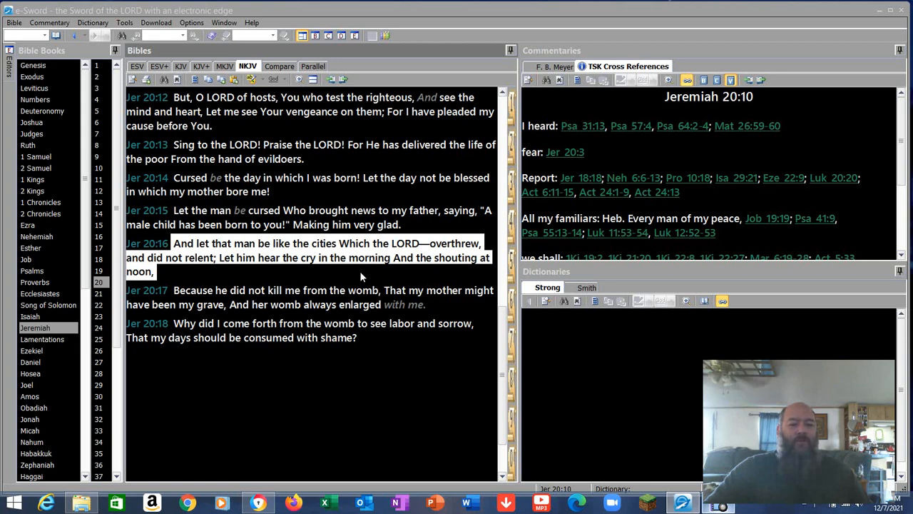
double_click(184, 290)
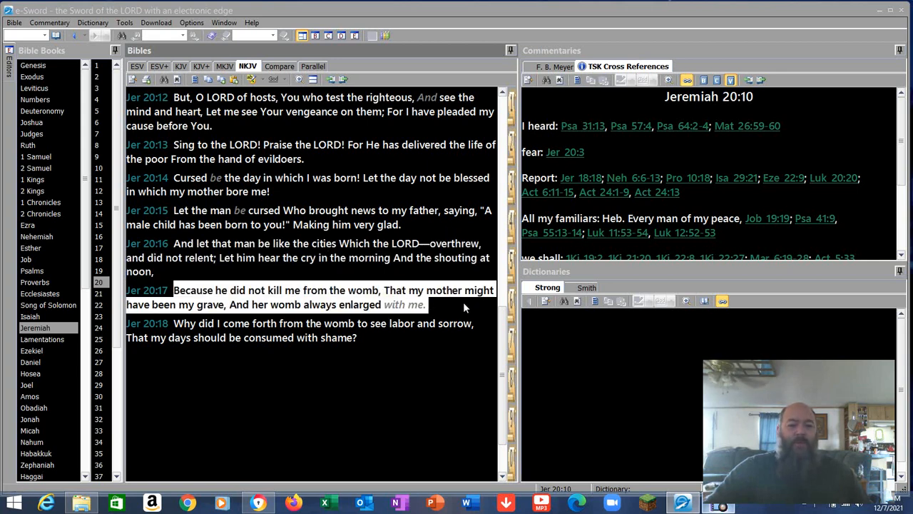
scroll(down, 3)
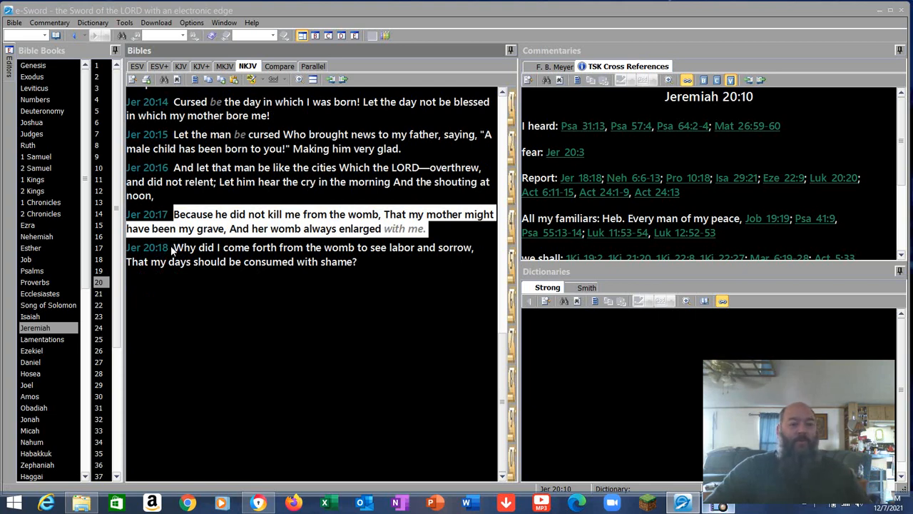
drag(174, 214, 357, 262)
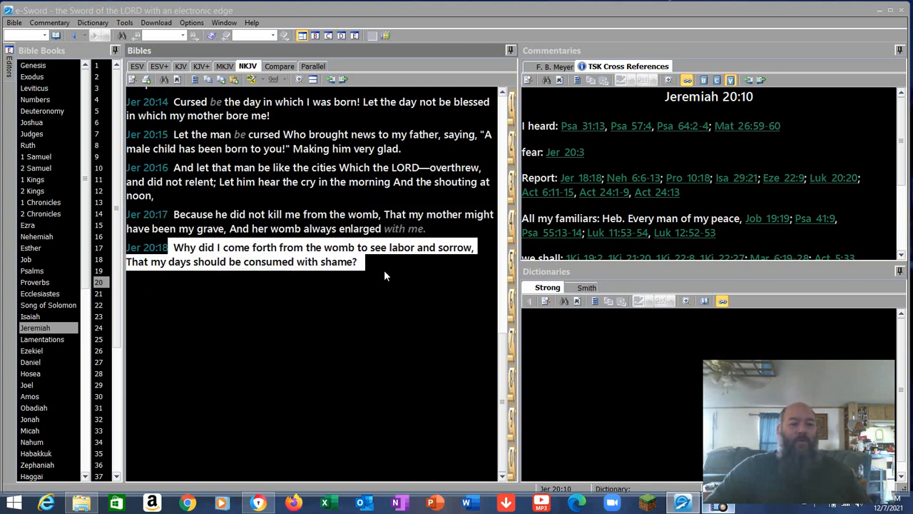
mouse_move(300, 299)
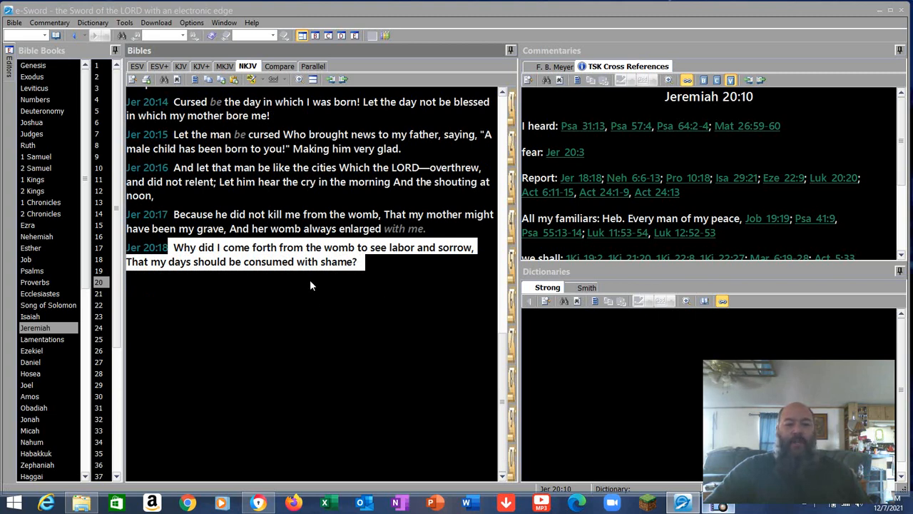
mouse_move(306, 284)
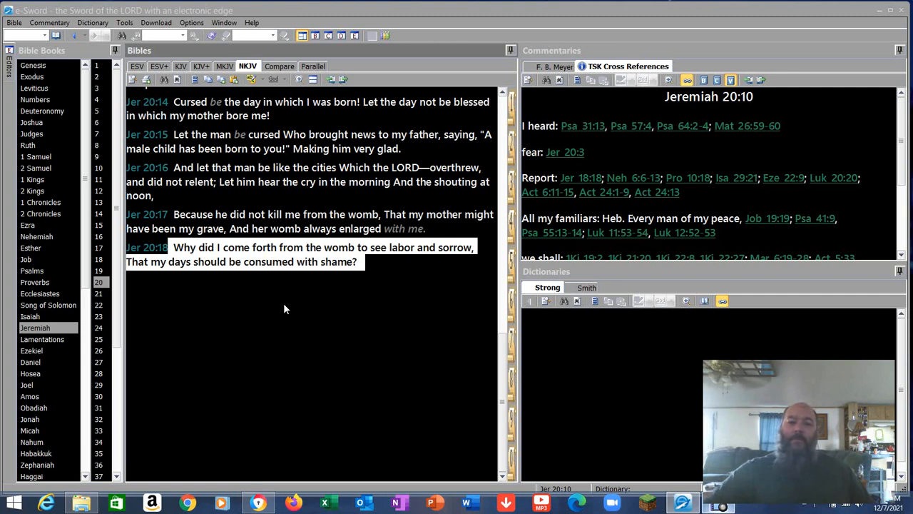
mouse_move(280, 317)
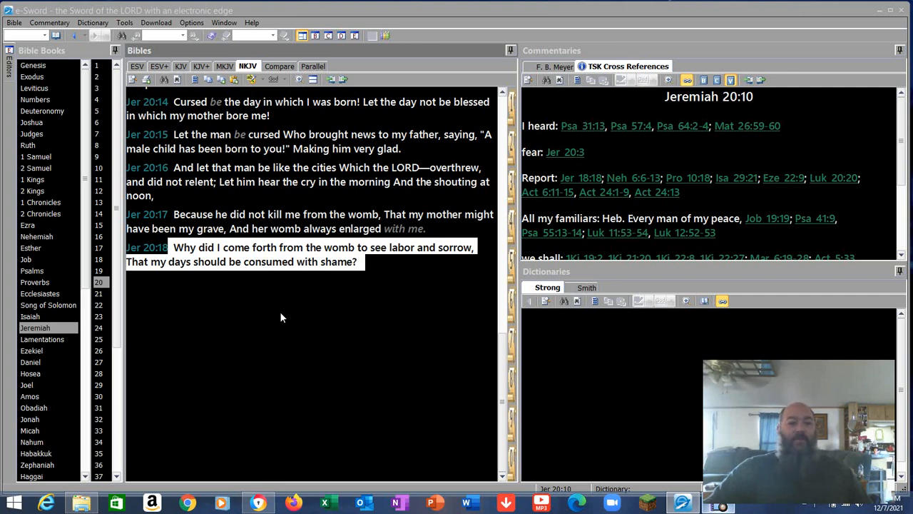
mouse_move(296, 287)
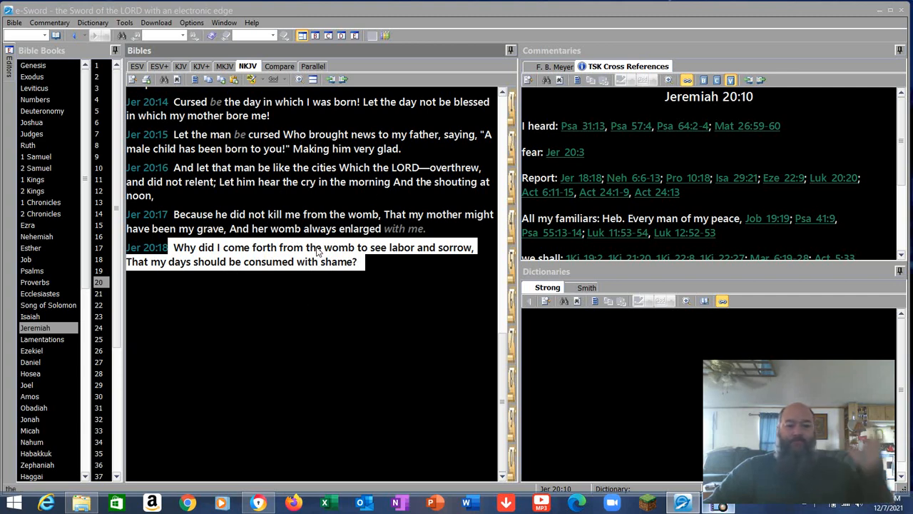
mouse_move(288, 287)
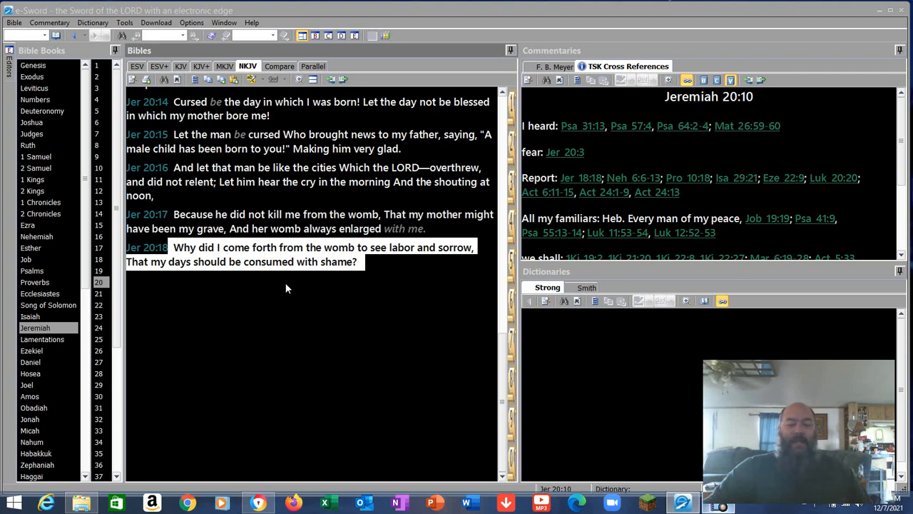
mouse_move(279, 282)
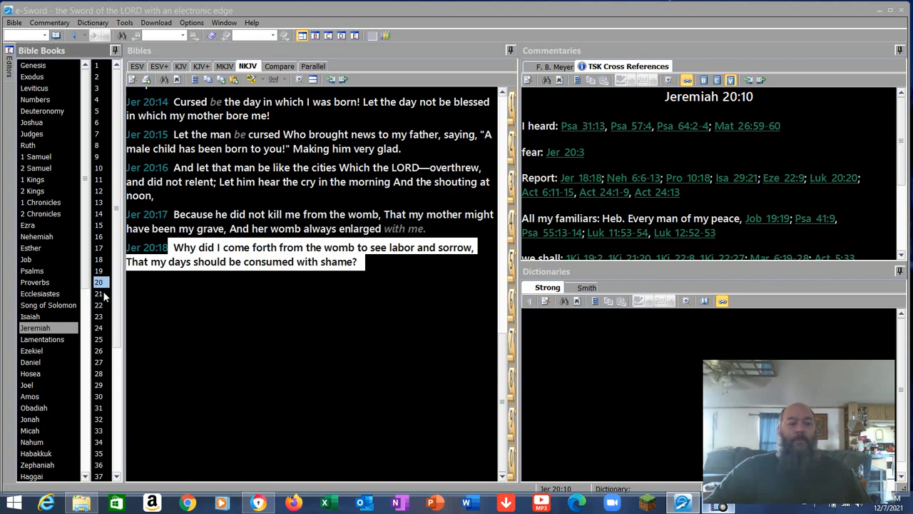
click(98, 294)
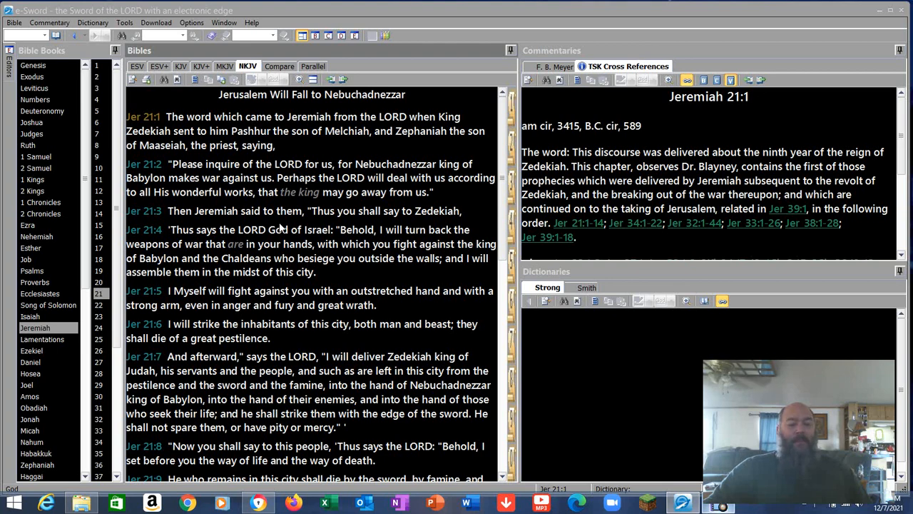
click(99, 282)
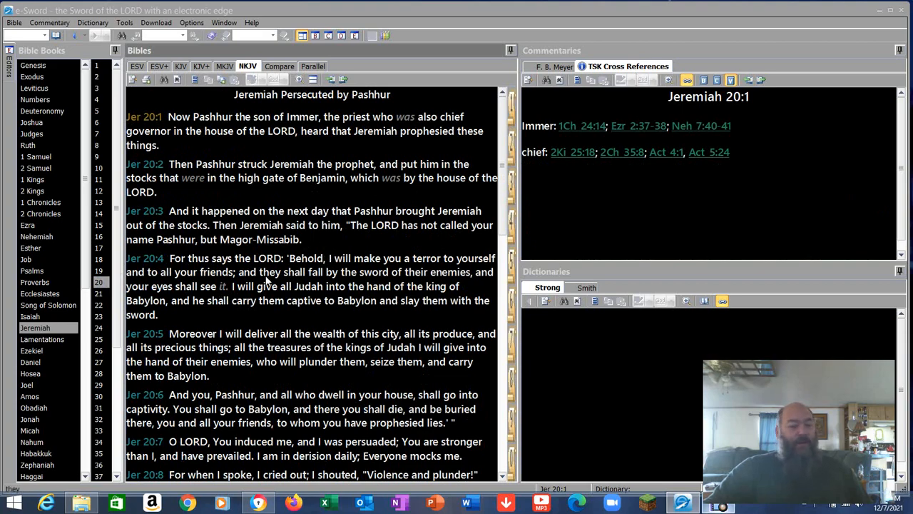
scroll(down, 3)
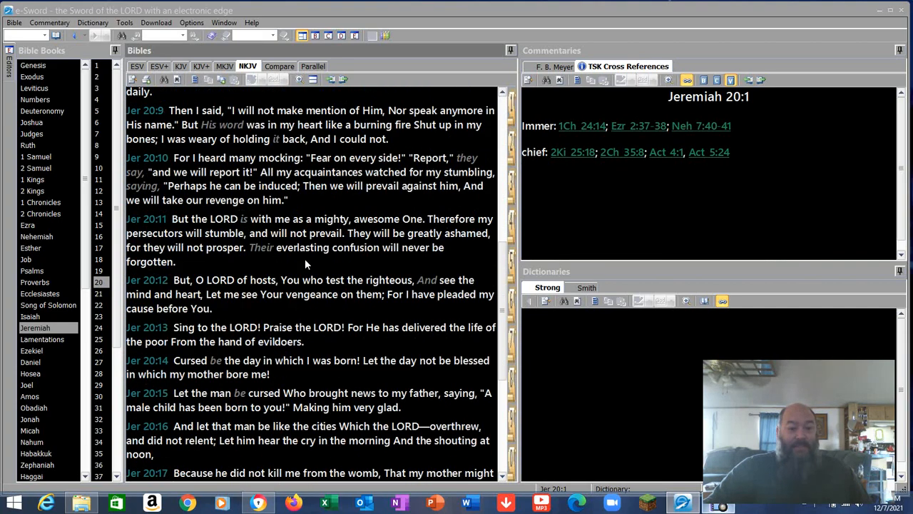